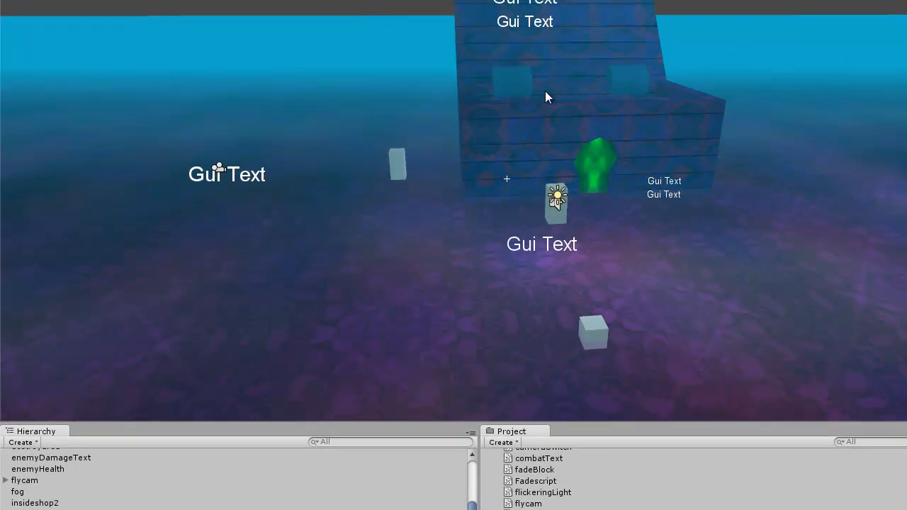
mouse_move(757, 140)
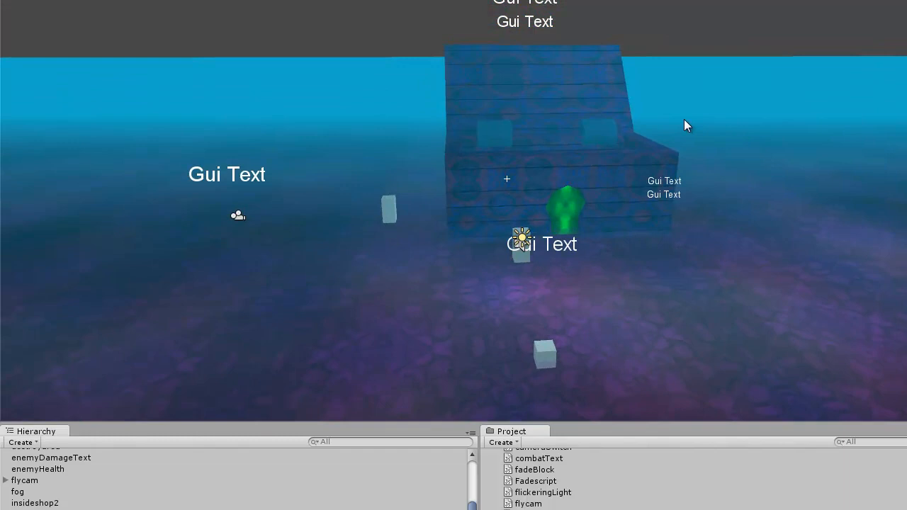
Bring up the Build Settings window from the File menu
click(54, 46)
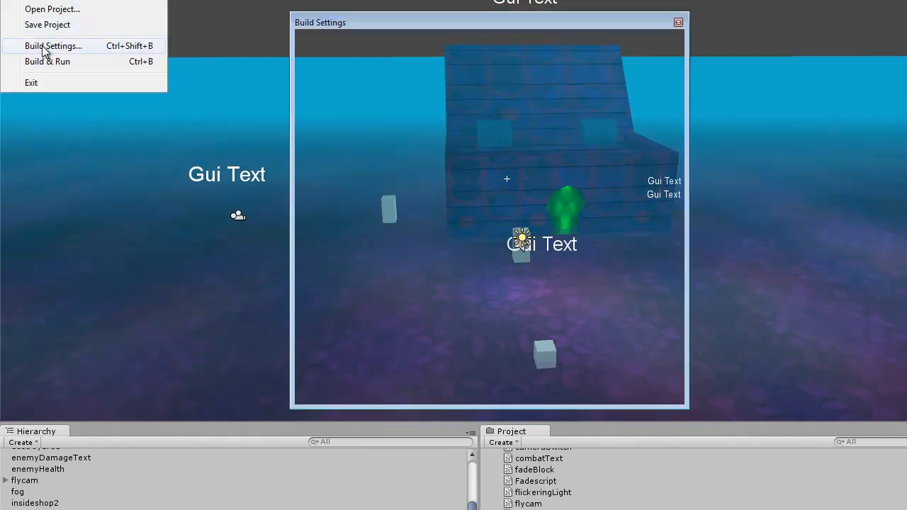
click(52, 45)
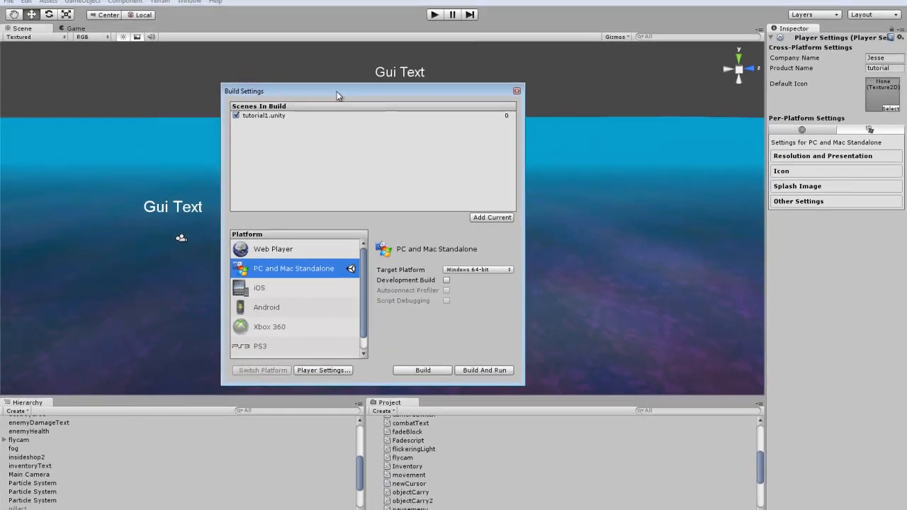
drag(338, 91, 377, 71)
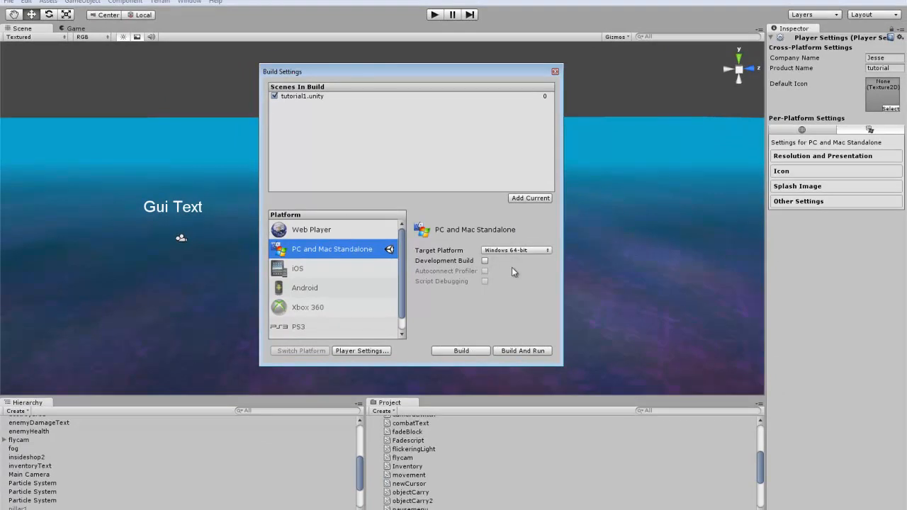
click(311, 229)
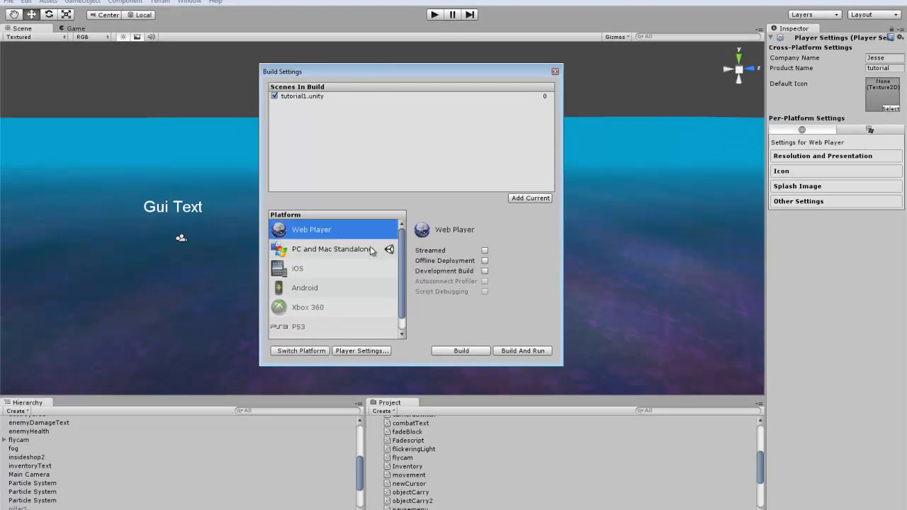
mouse_move(340, 255)
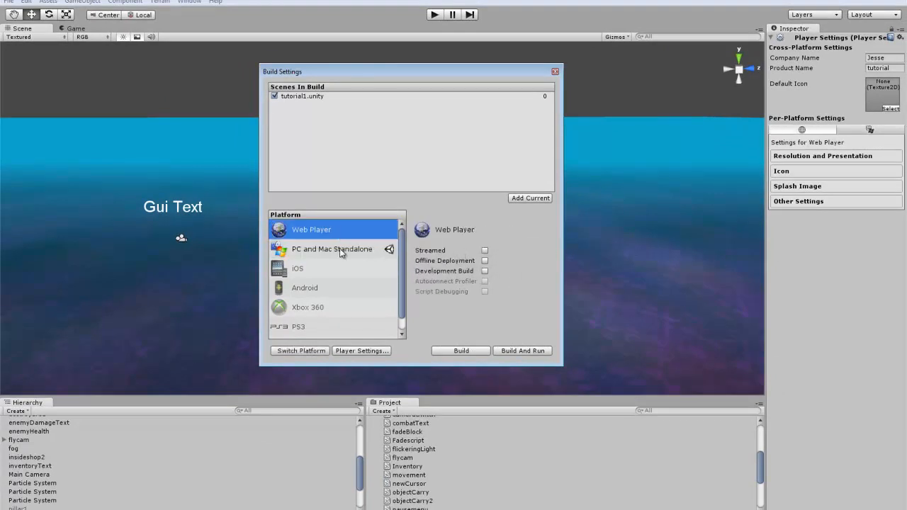
click(331, 249)
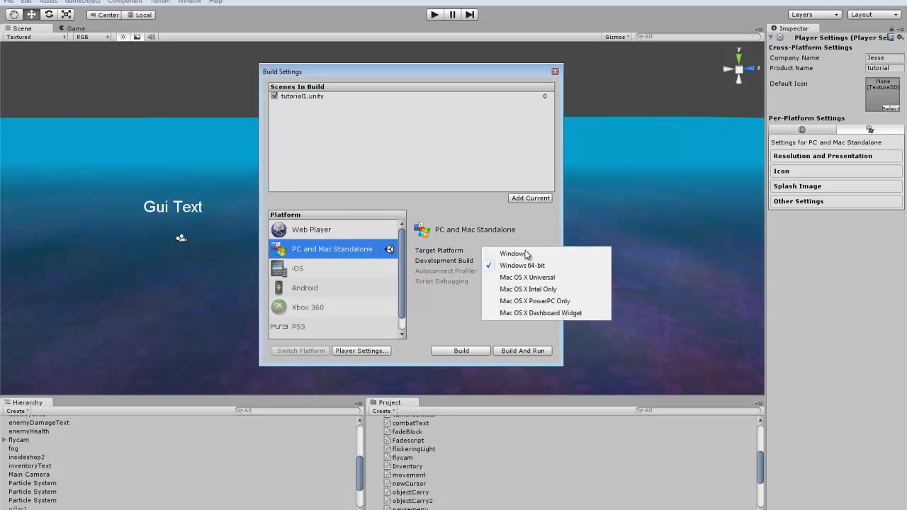
mouse_move(524, 255)
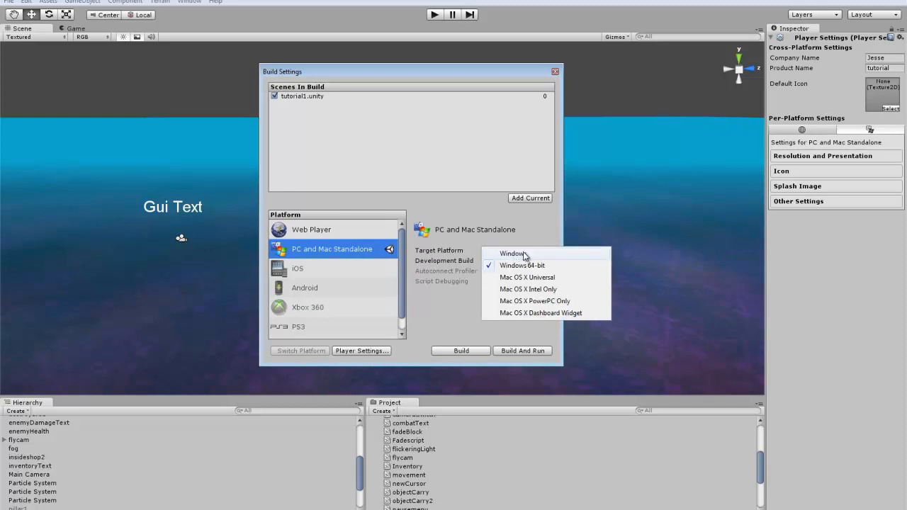
mouse_move(559, 269)
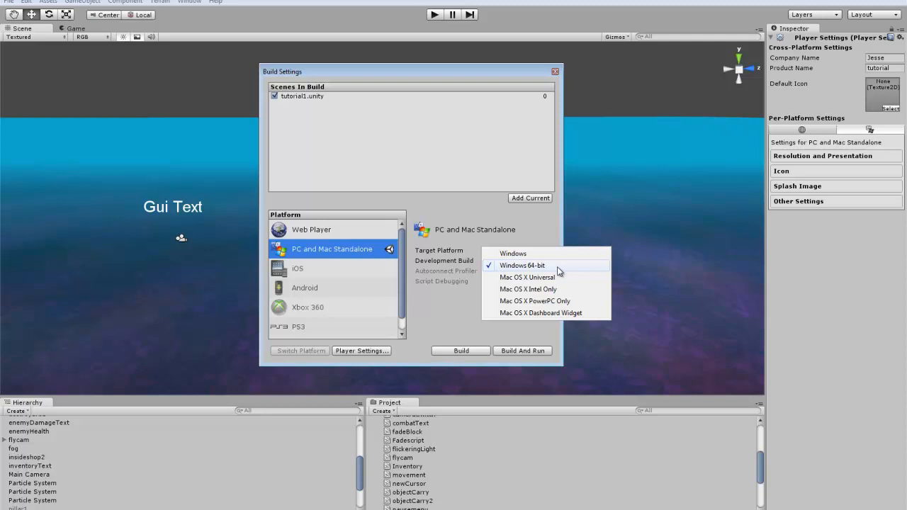
mouse_move(536, 280)
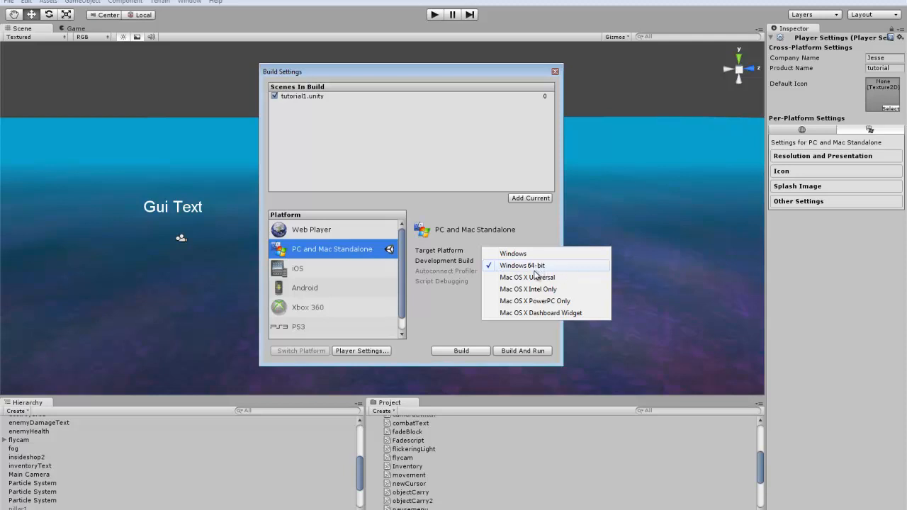
mouse_move(538, 309)
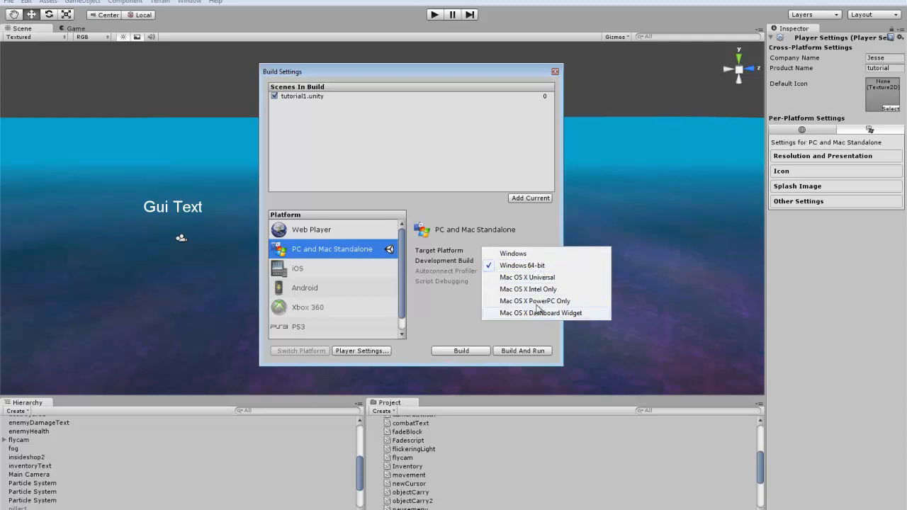
click(522, 265)
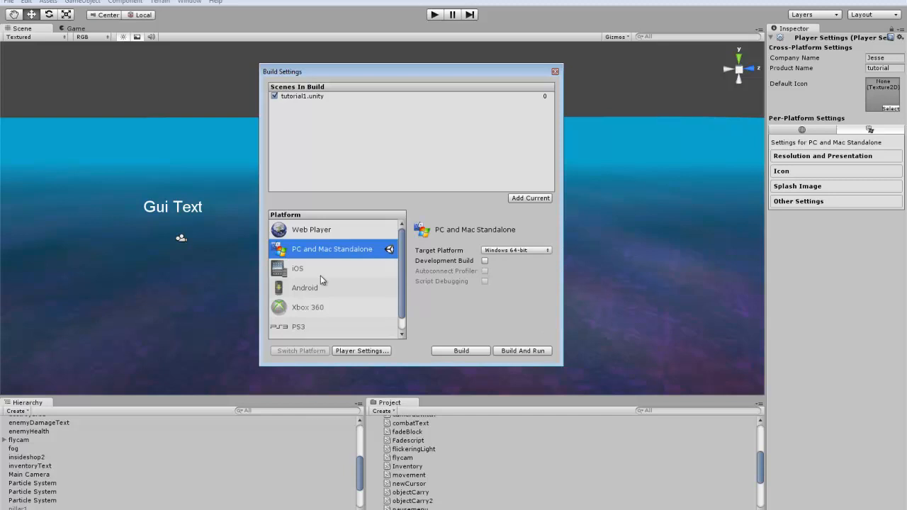
click(319, 270)
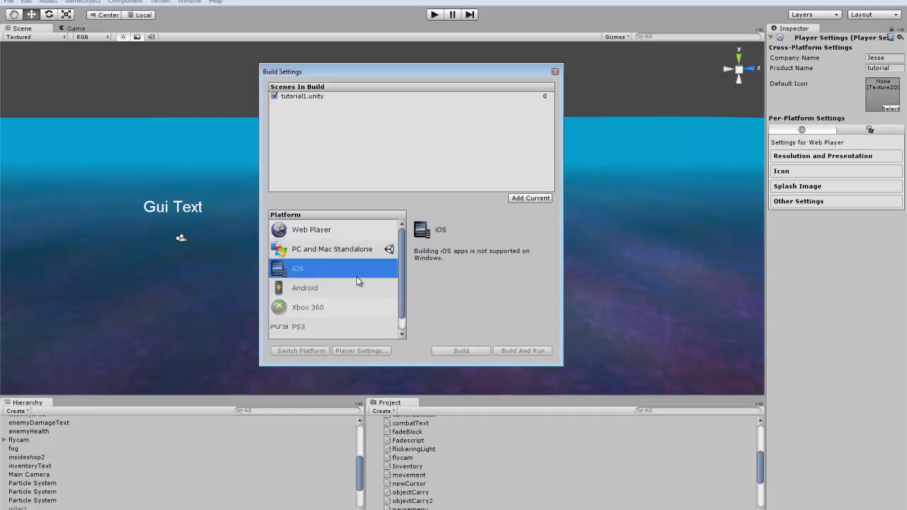
mouse_move(479, 261)
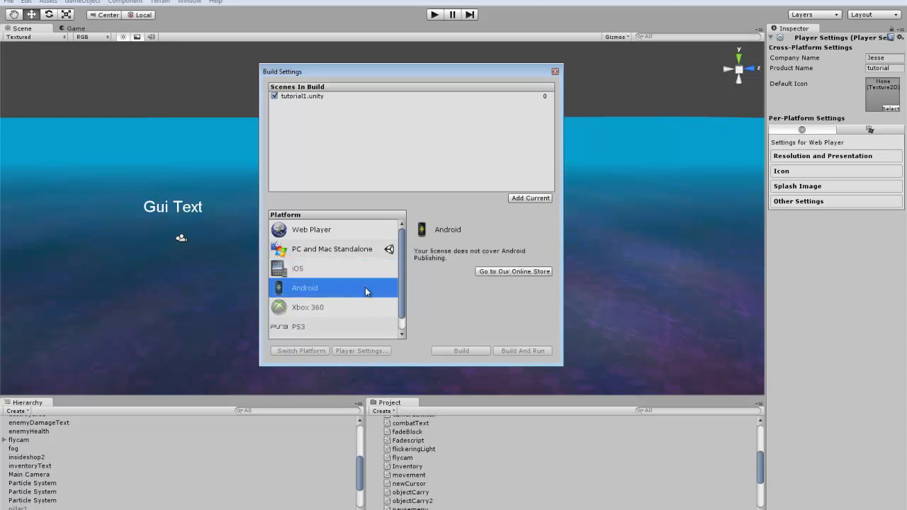
mouse_move(339, 229)
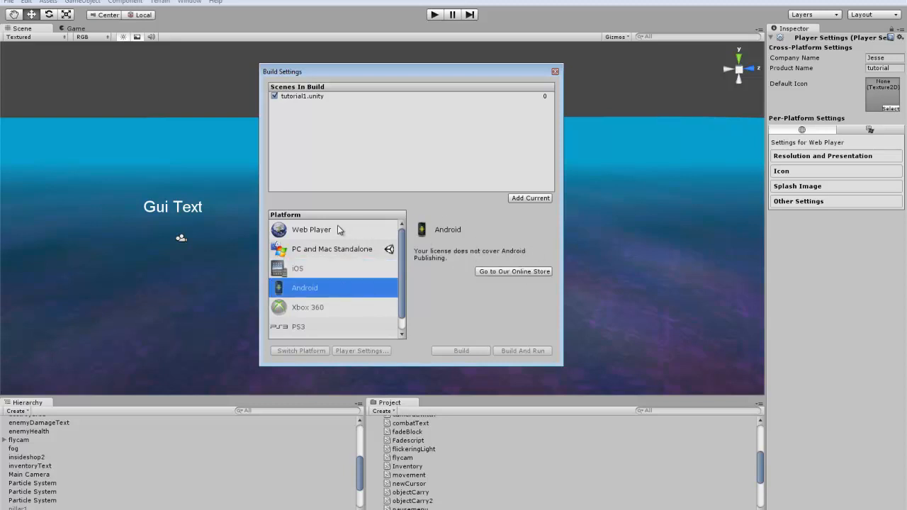
click(332, 249)
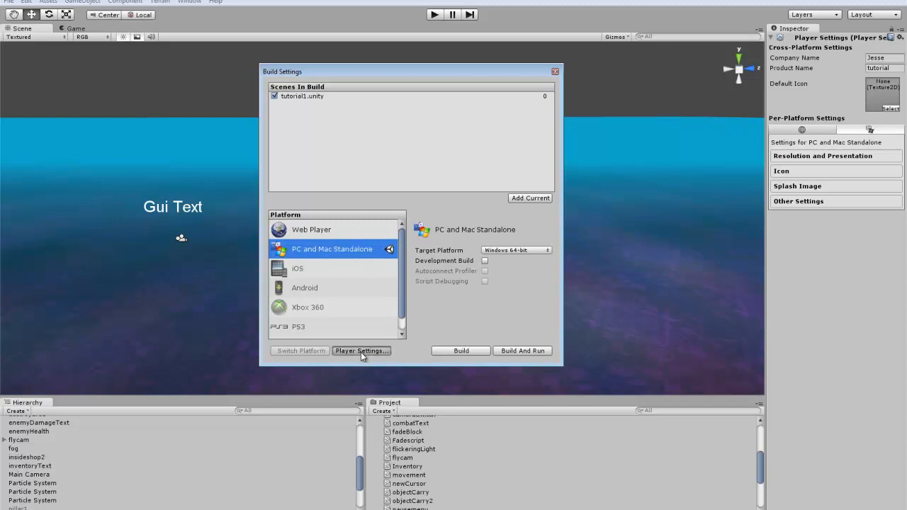
Review the standalone Player Settings and select the product name field for editing
click(822, 154)
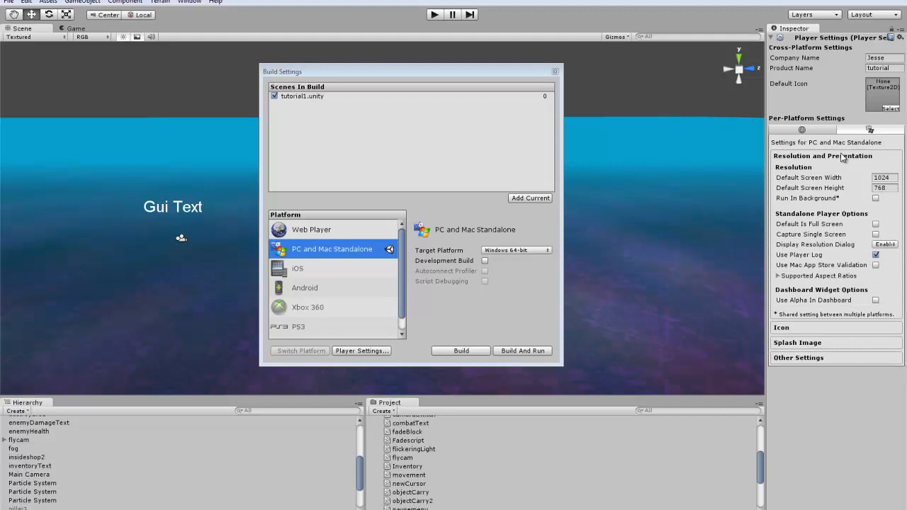
mouse_move(853, 227)
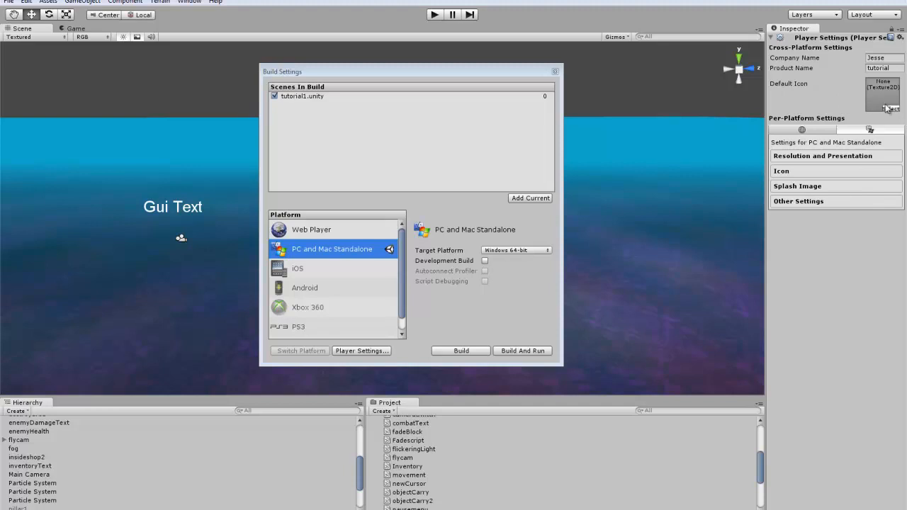
mouse_move(870, 99)
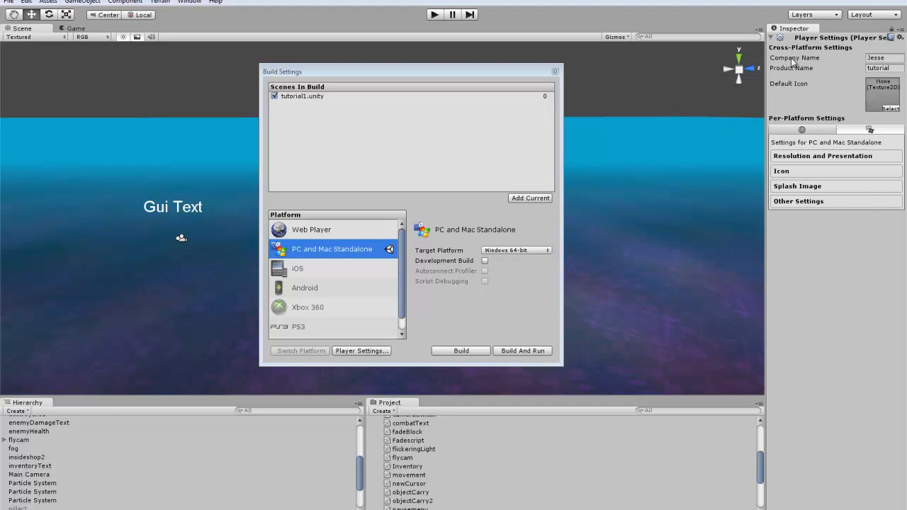
double_click(877, 68)
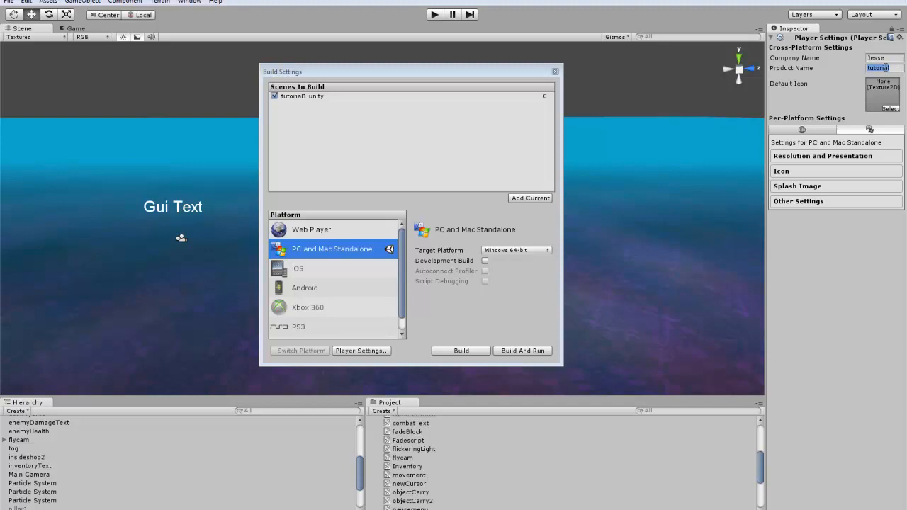
mouse_move(255, 77)
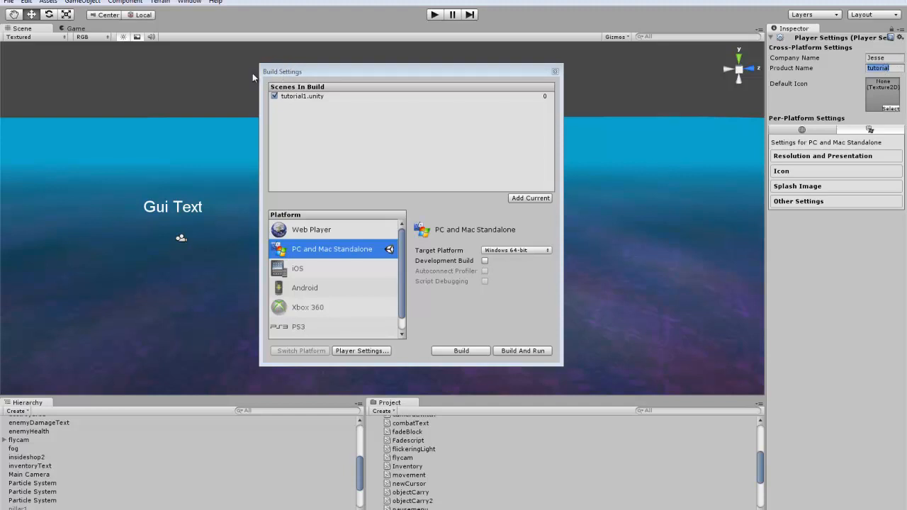
mouse_move(289, 78)
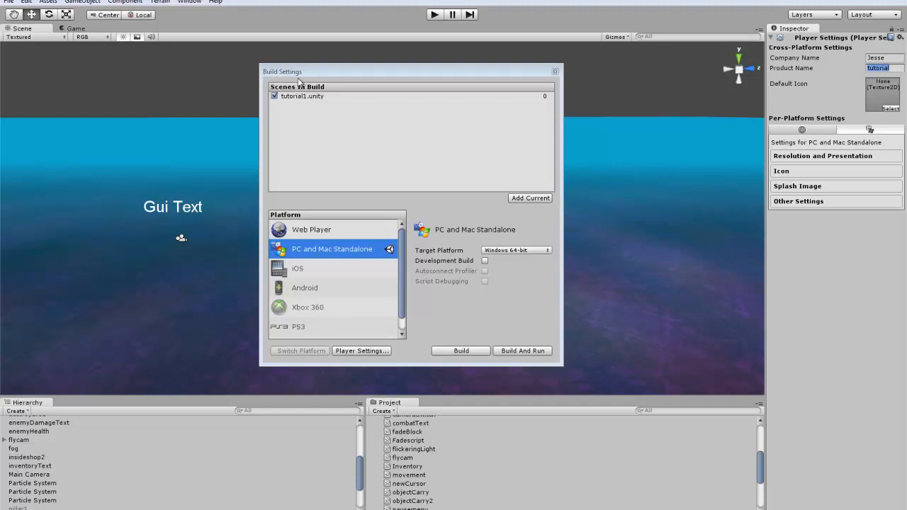
click(878, 68)
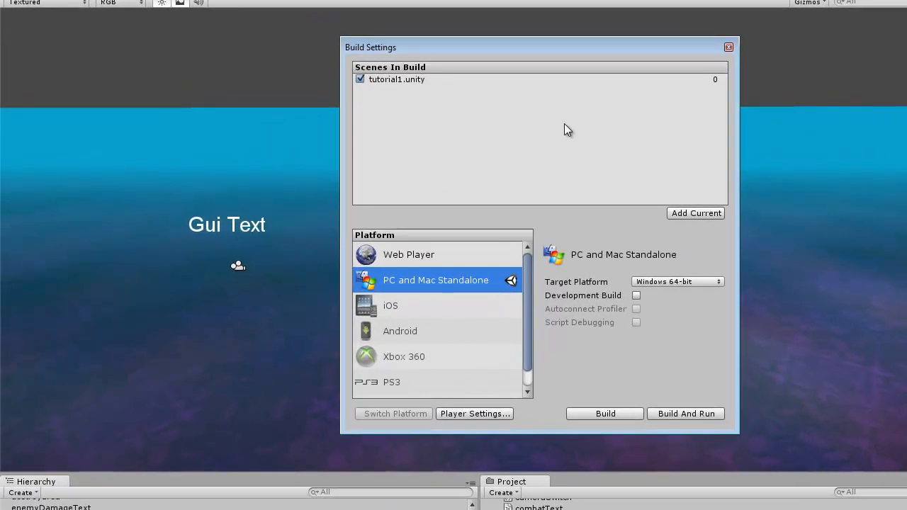
drag(371, 47, 141, 113)
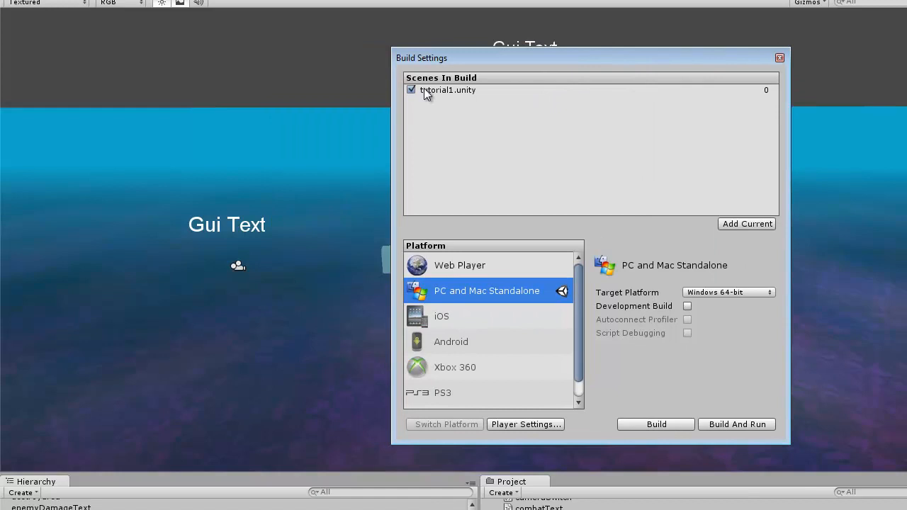
mouse_move(612, 108)
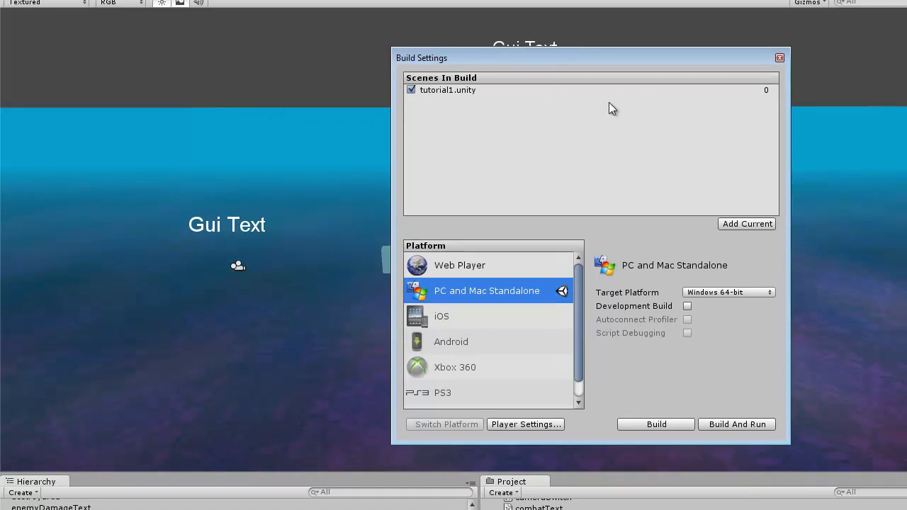
mouse_move(457, 98)
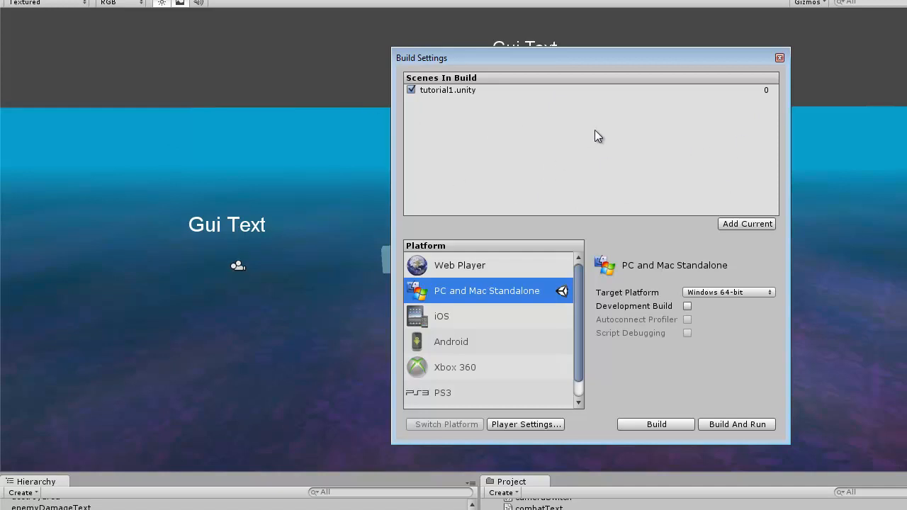
mouse_move(659, 123)
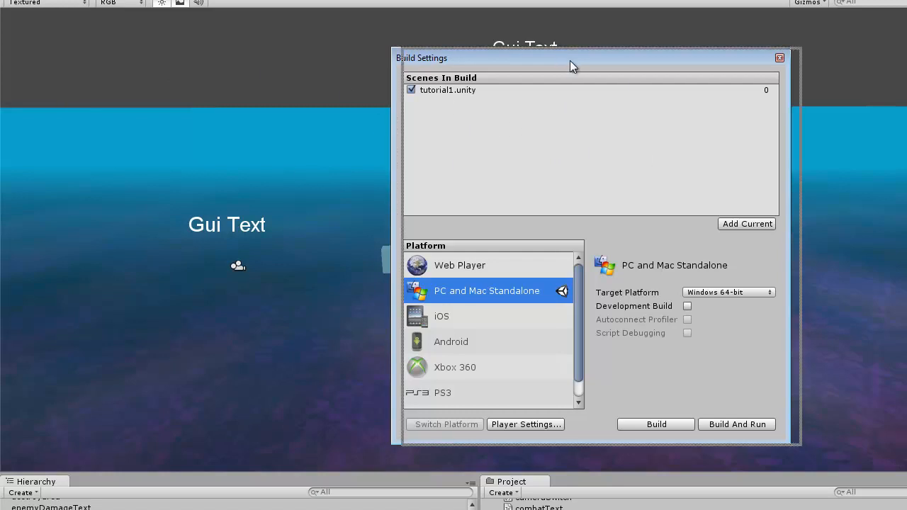
drag(574, 67, 553, 57)
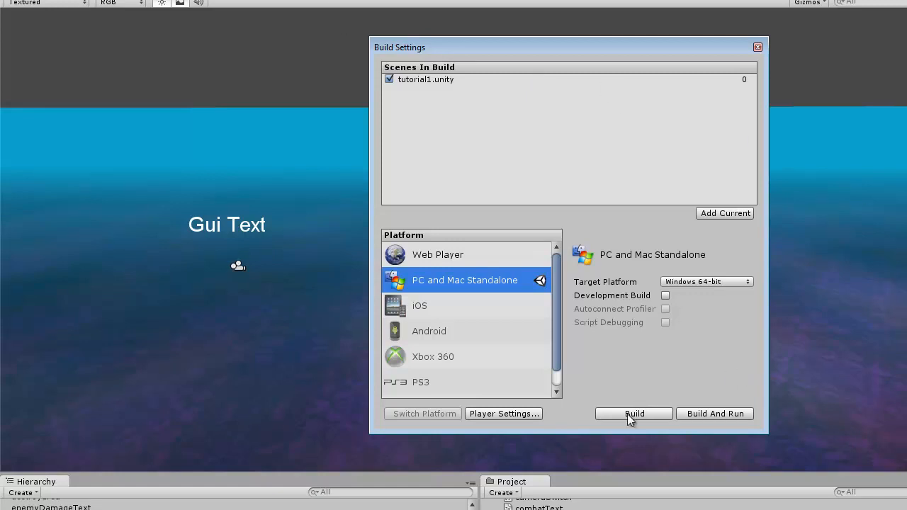
Build the game as tutorialgame into the unity3d tutorials folder
click(633, 414)
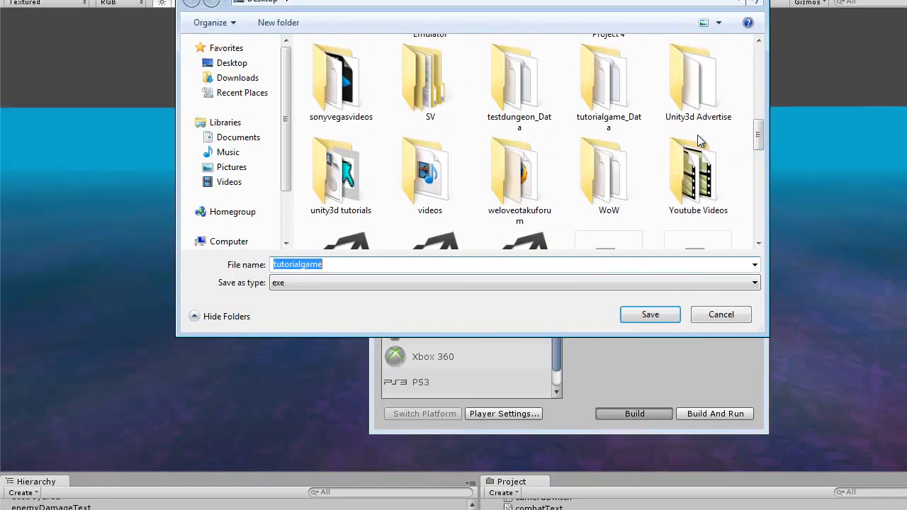
double_click(340, 167)
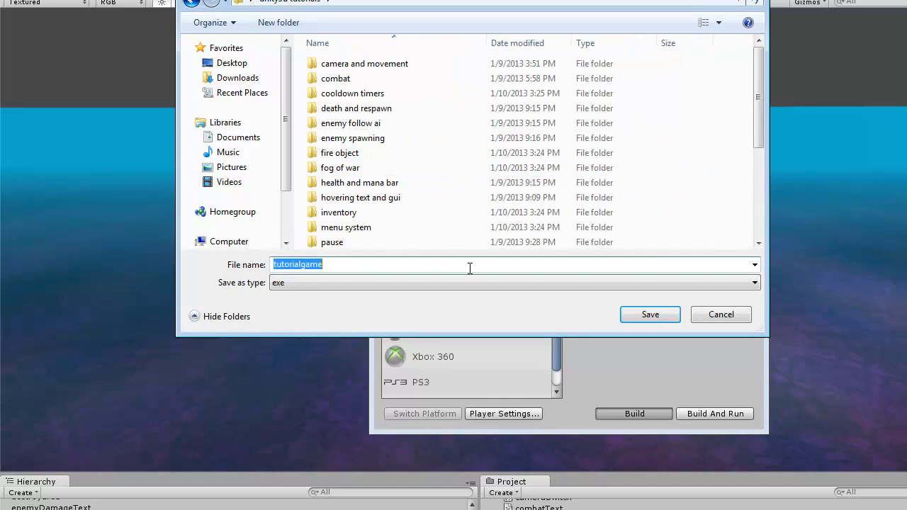
mouse_move(740, 333)
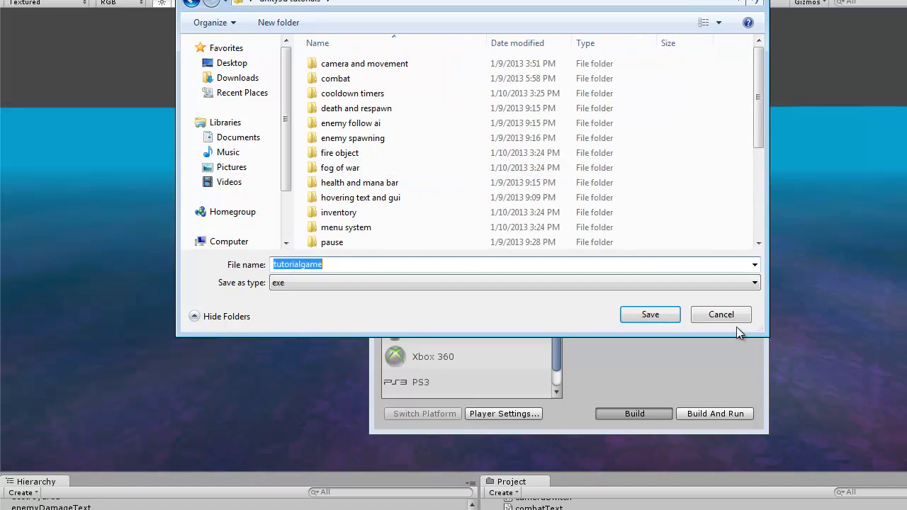
mouse_move(652, 323)
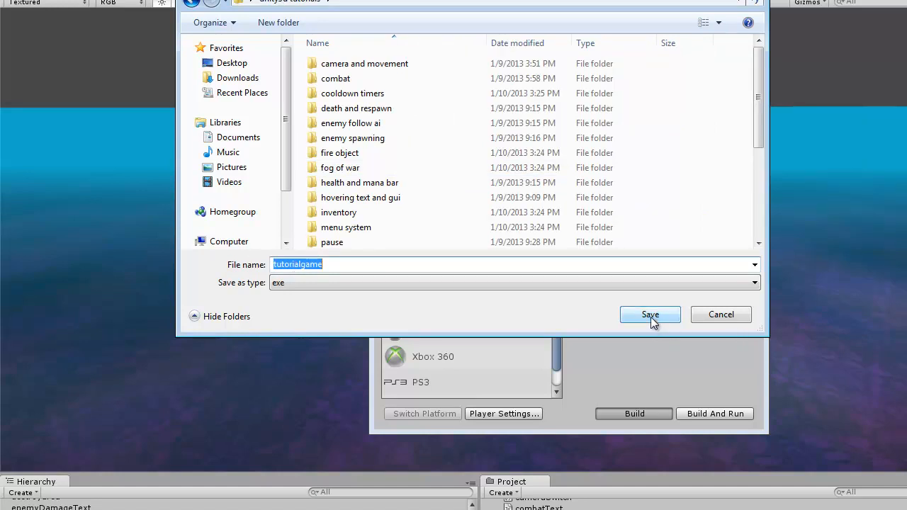
click(649, 314)
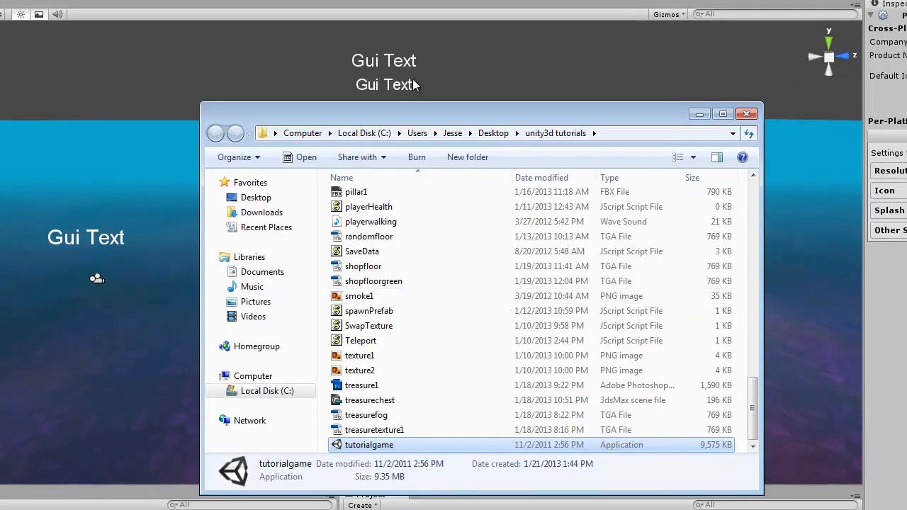
Launch the built tutorialgame.exe from Explorer
drag(482, 113, 425, 56)
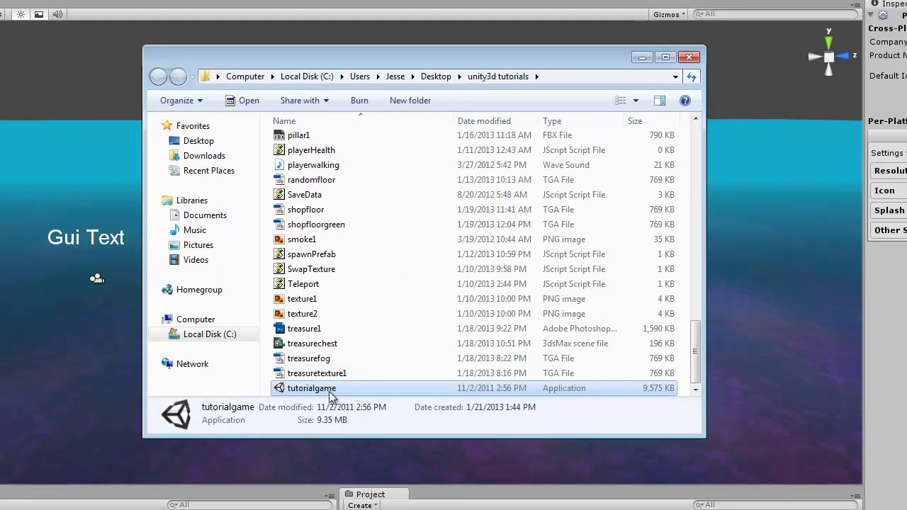
double_click(309, 389)
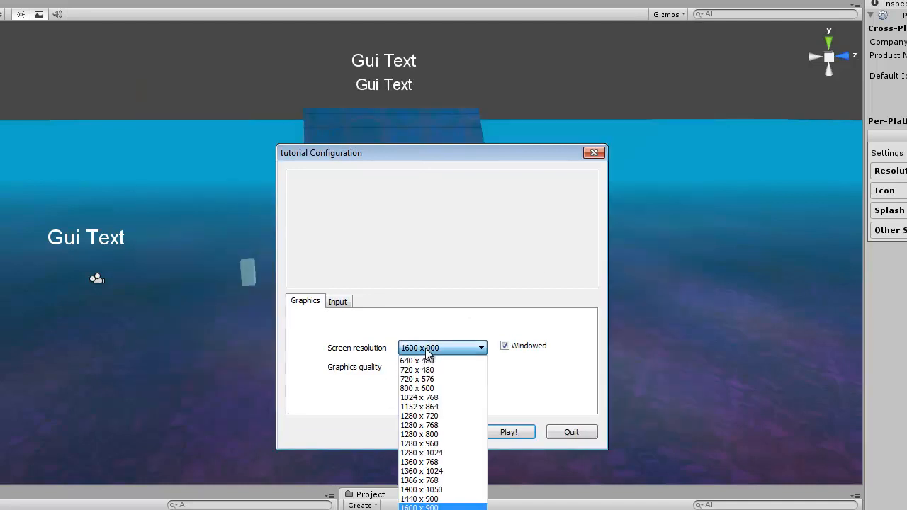
mouse_move(421, 434)
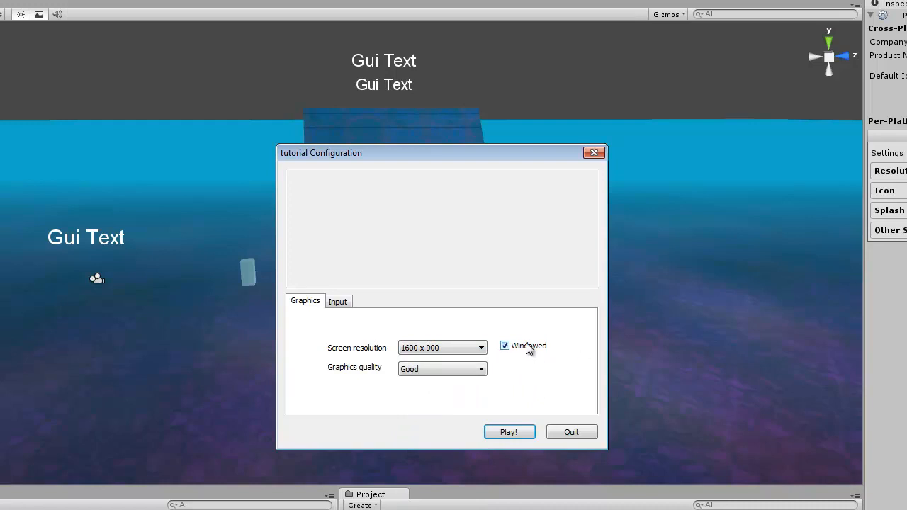
Keep 1600 x 900 windowed at Good quality, review input mappings, and start the game
click(441, 369)
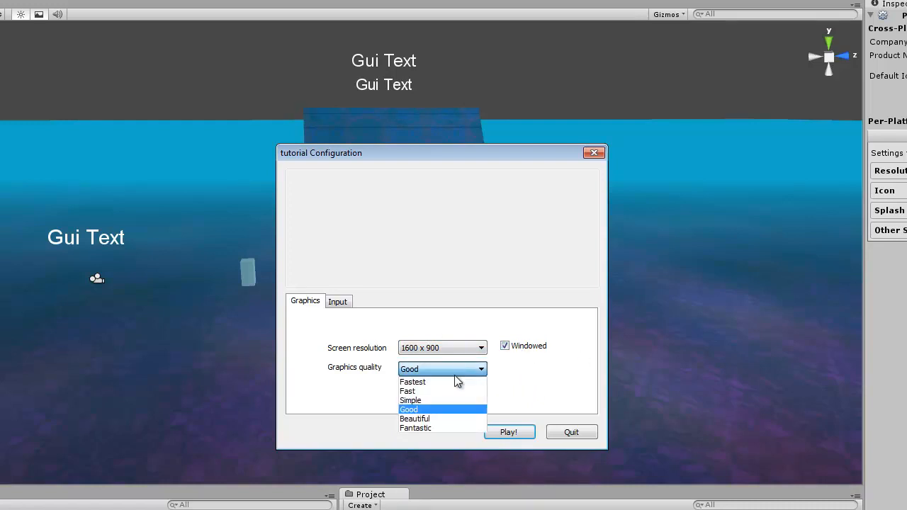
mouse_move(413, 381)
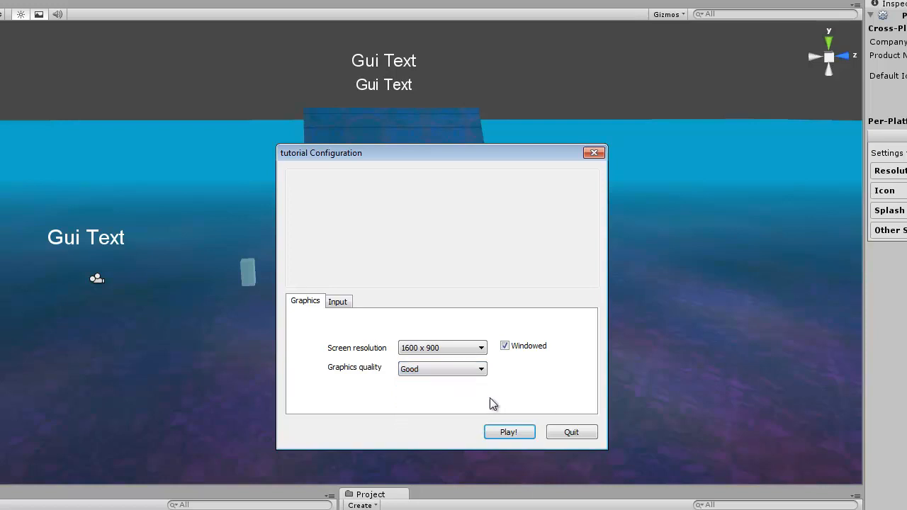
click(337, 301)
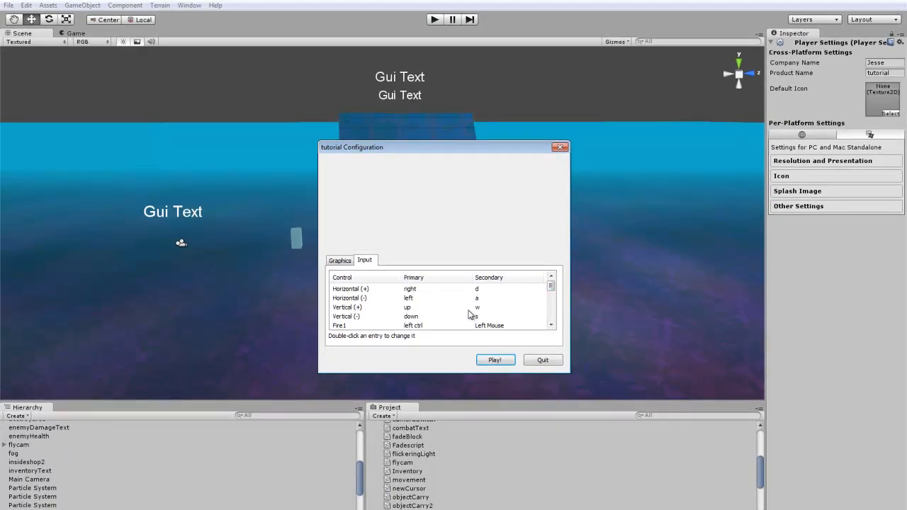
click(340, 261)
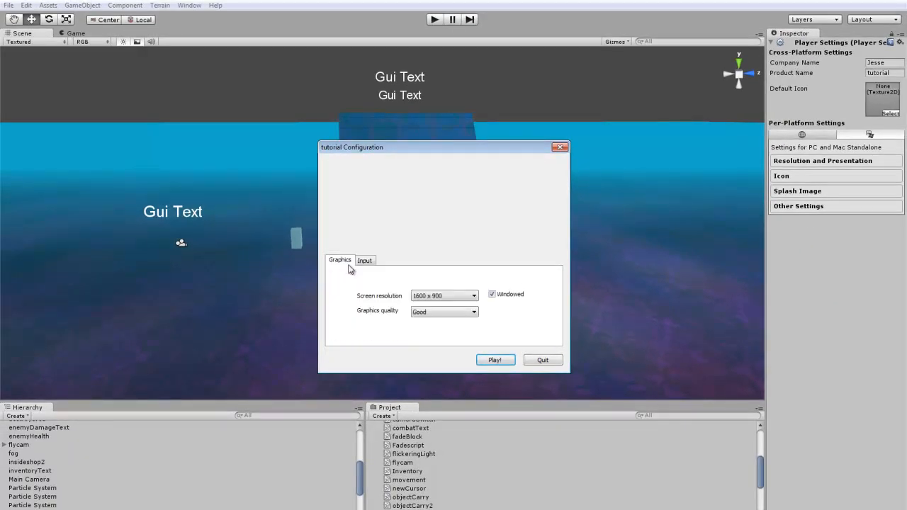
click(496, 360)
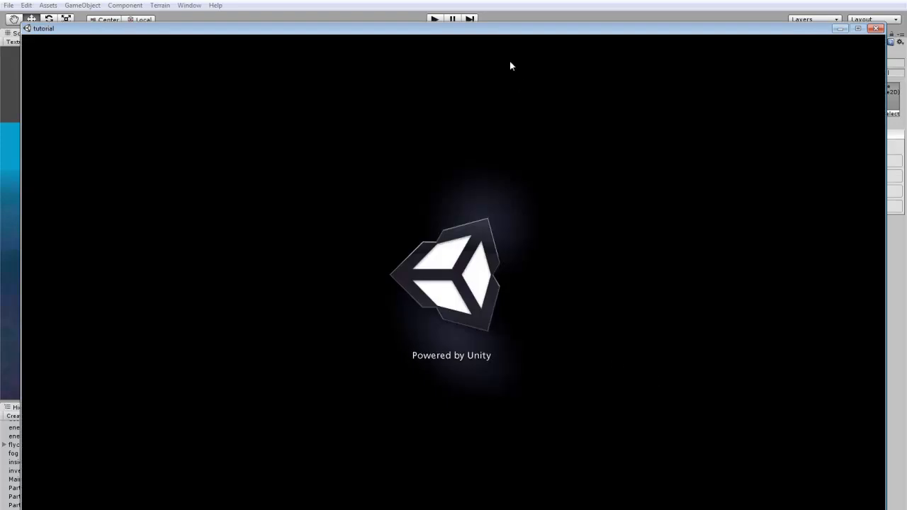